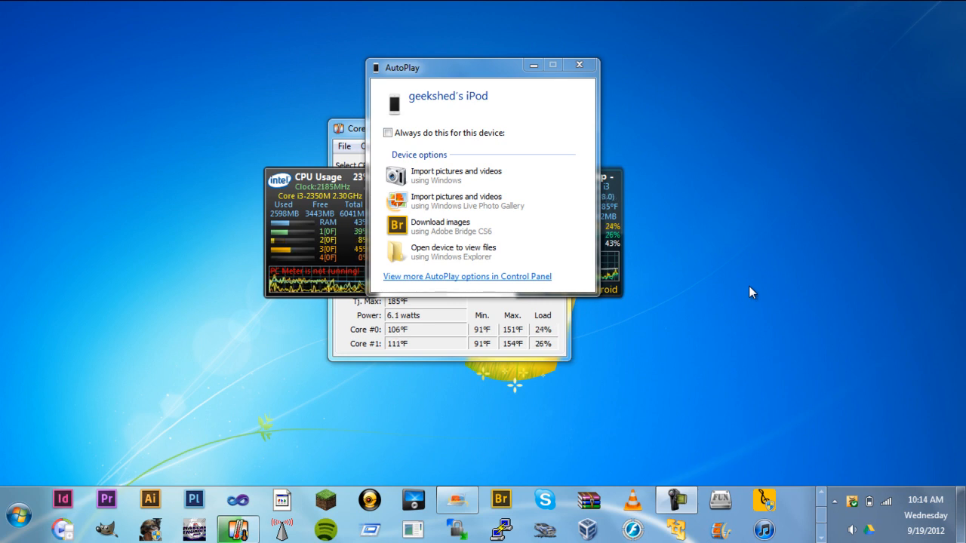
mouse_move(928, 150)
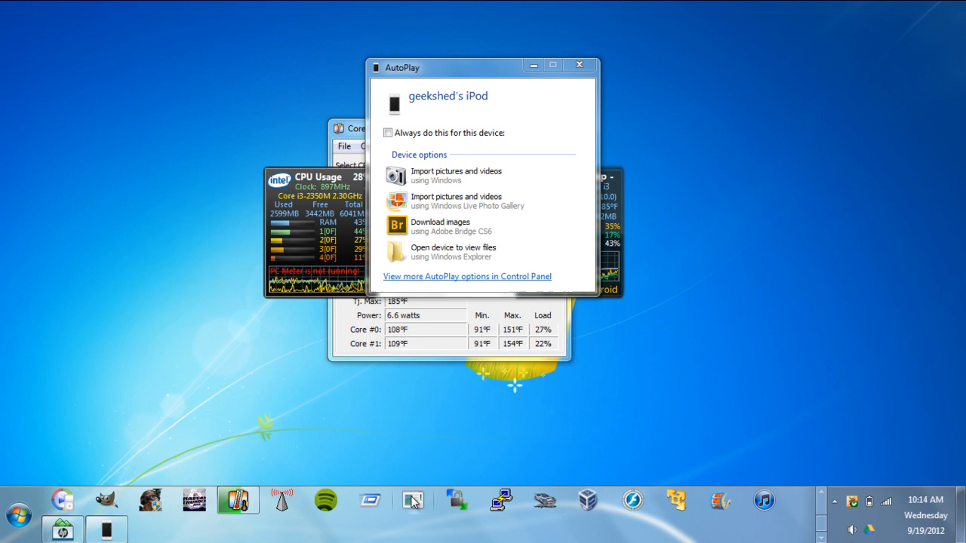
mouse_move(414, 501)
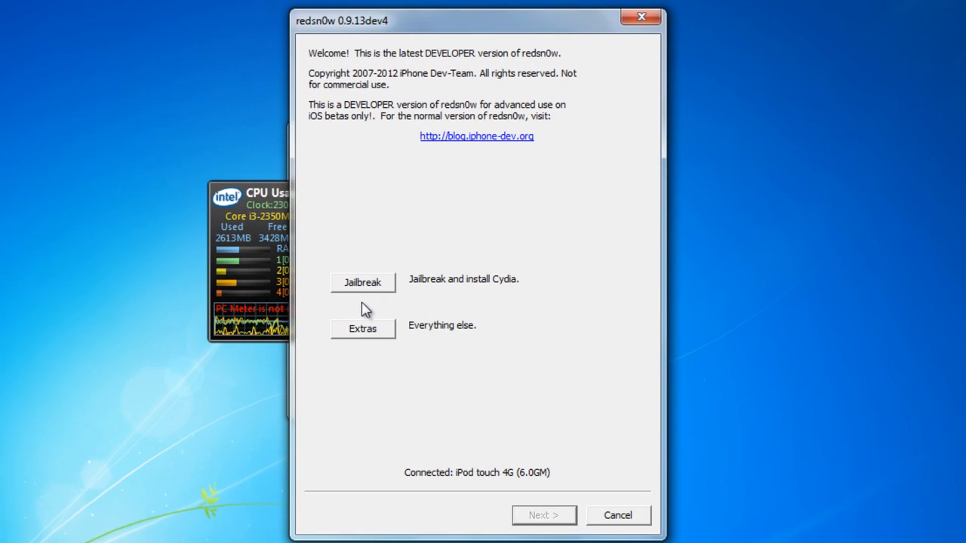
mouse_move(437, 484)
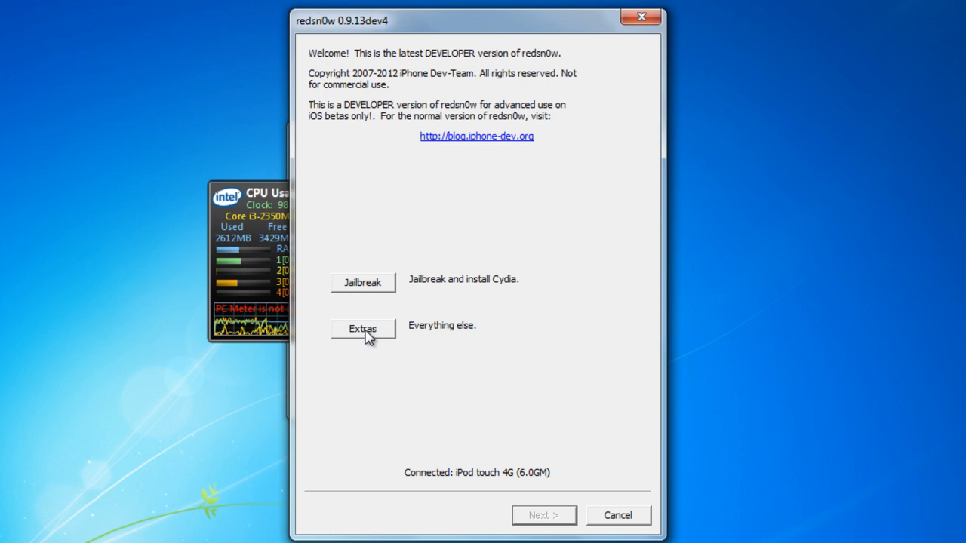
- Load iPod4,1_6.0_10A403_Restore.ipsw from Extras and acknowledge the identified build
left_click(363, 329)
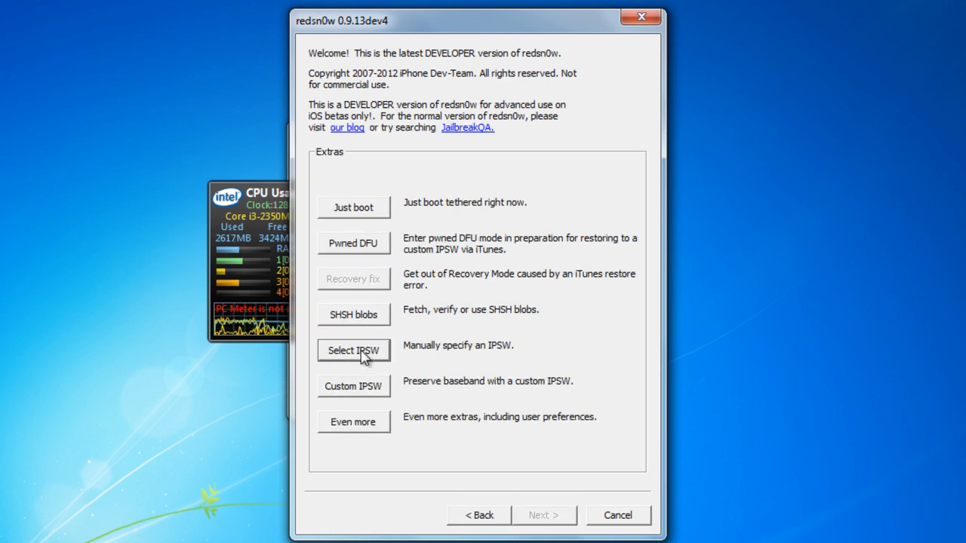
left_click(353, 350)
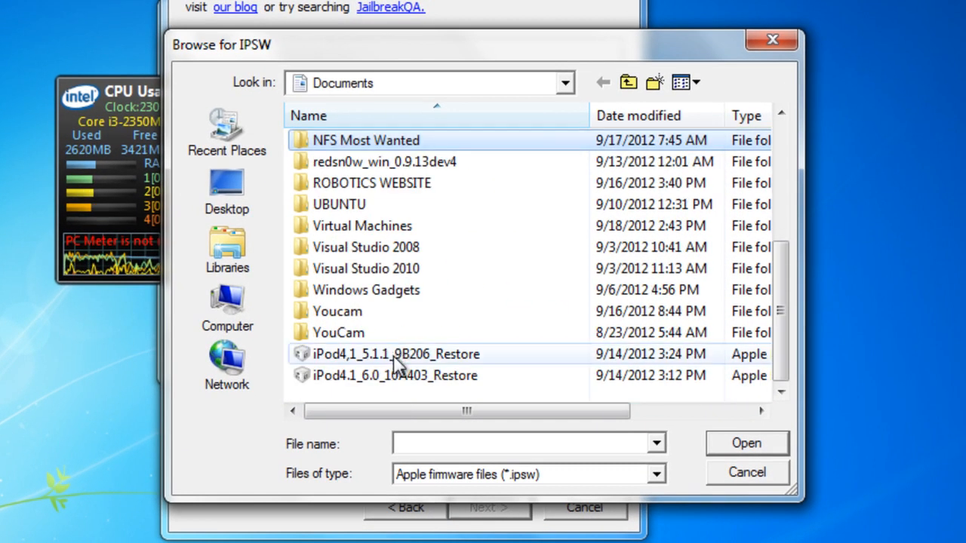
double_click(396, 374)
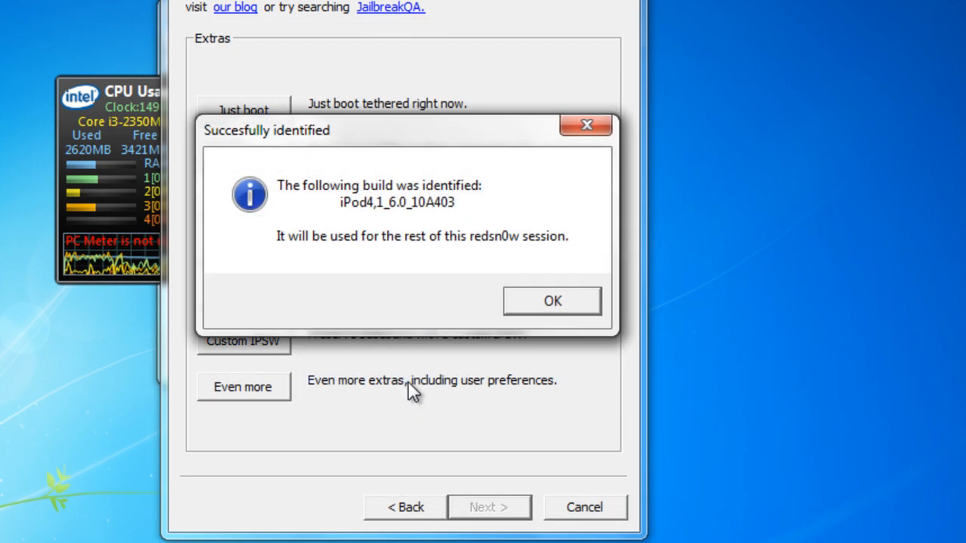
left_click(553, 301)
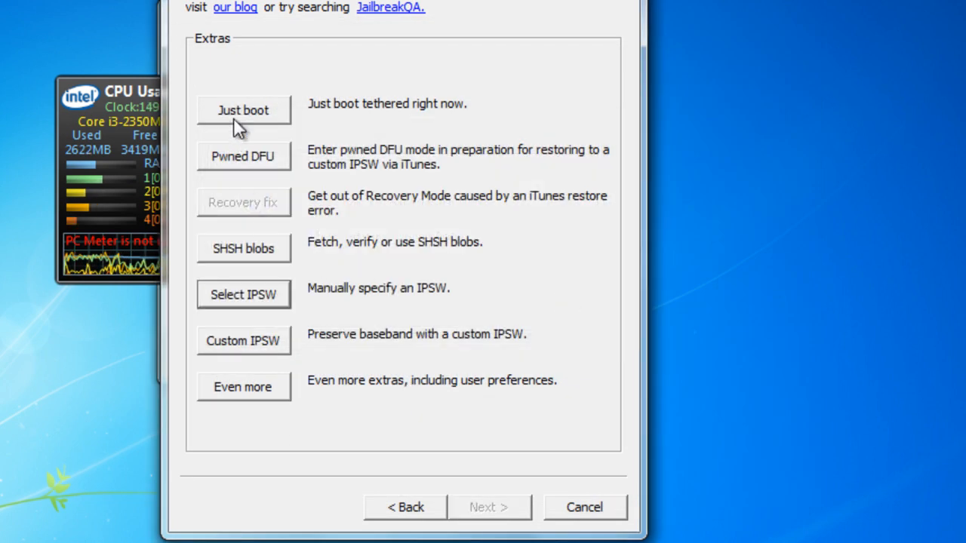
mouse_move(411, 506)
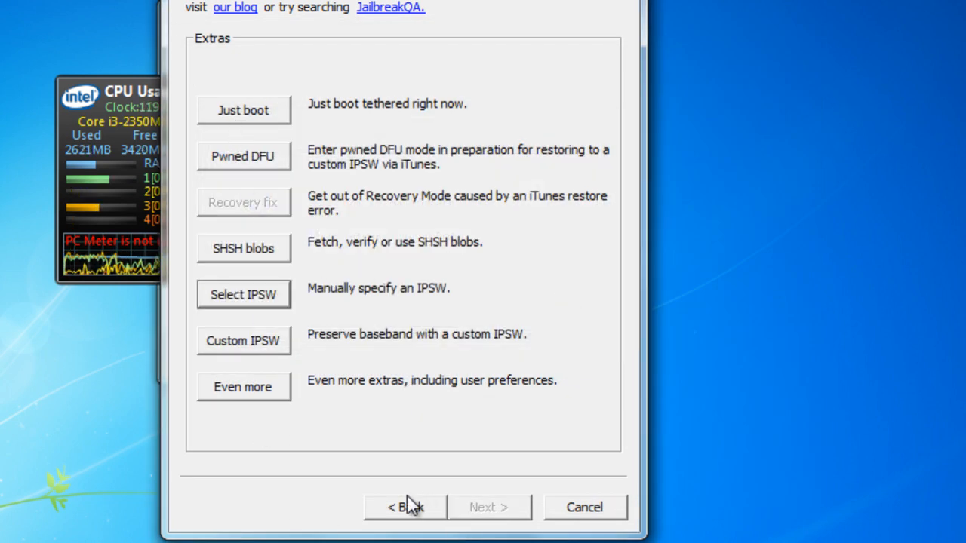
- Start the jailbreak keeping Install SSH and Enable battery percentage checked
left_click(404, 507)
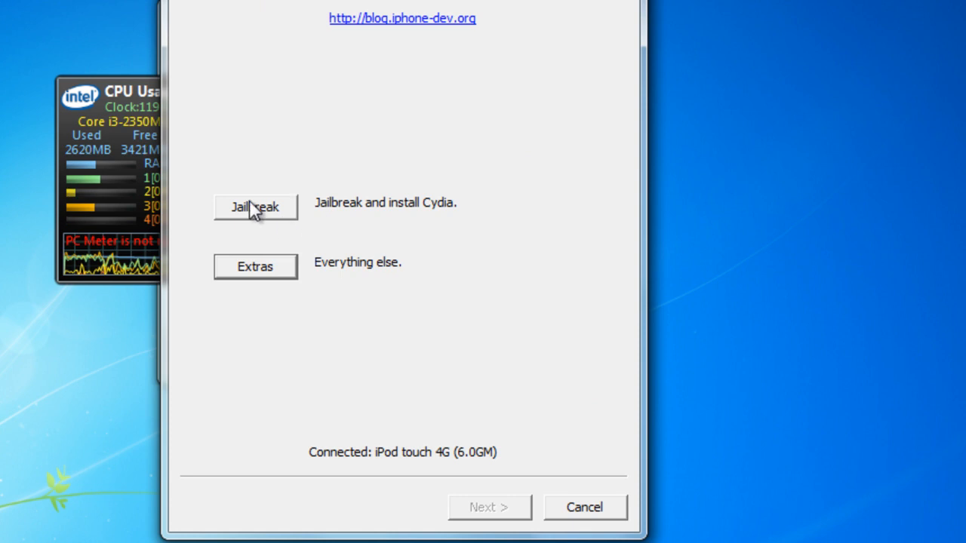
left_click(255, 207)
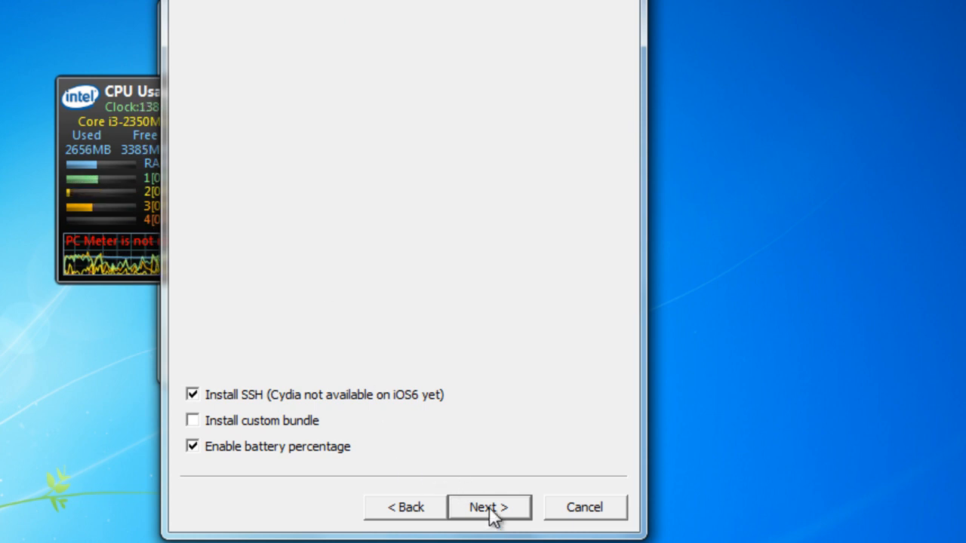
left_click(489, 508)
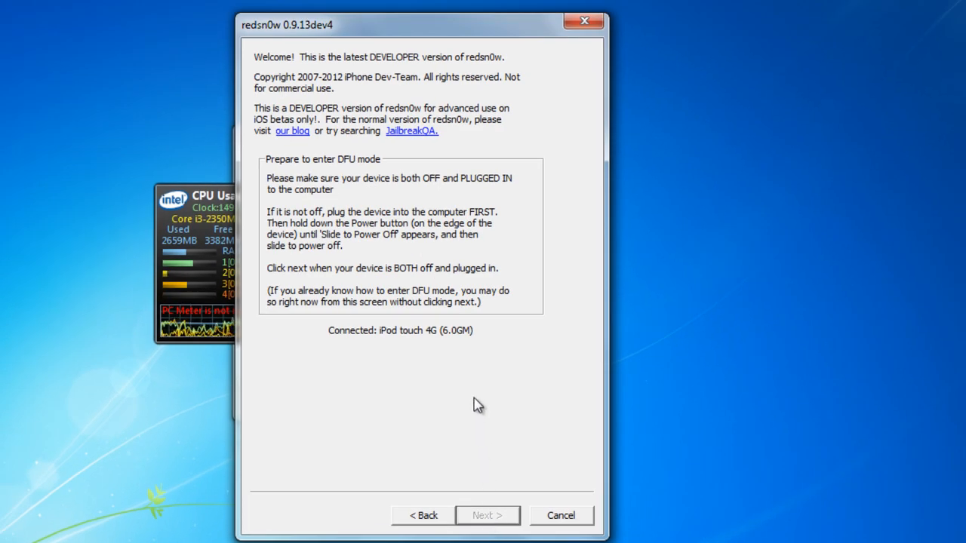
mouse_move(479, 181)
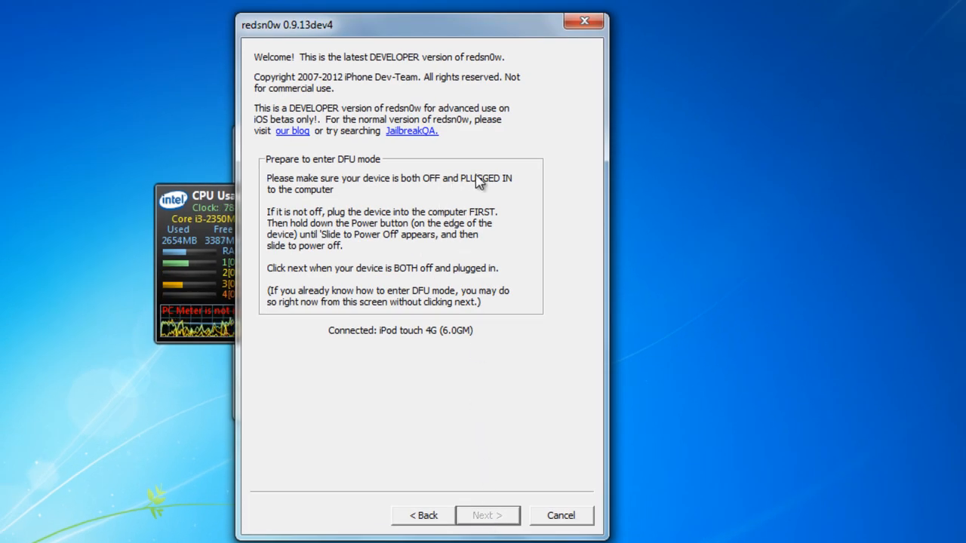
mouse_move(545, 229)
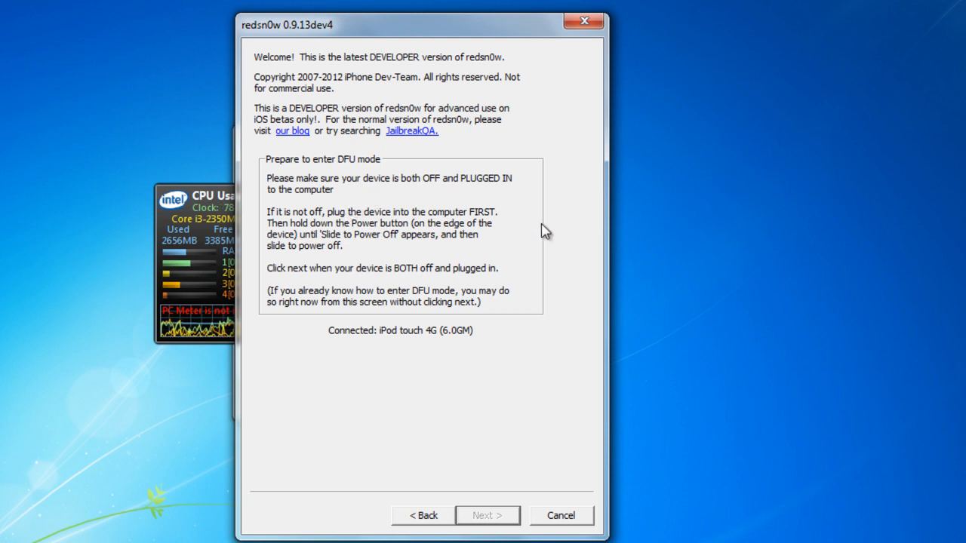
mouse_move(571, 231)
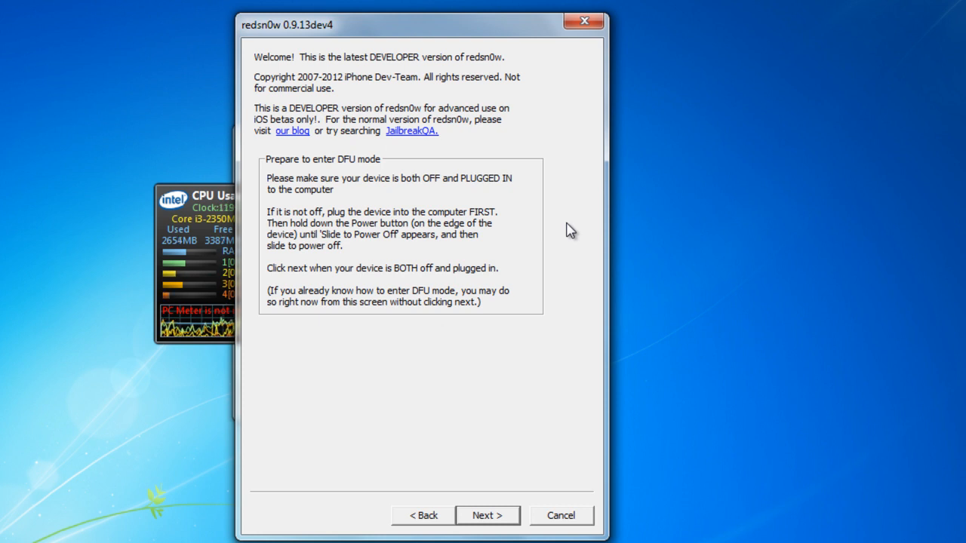
mouse_move(536, 251)
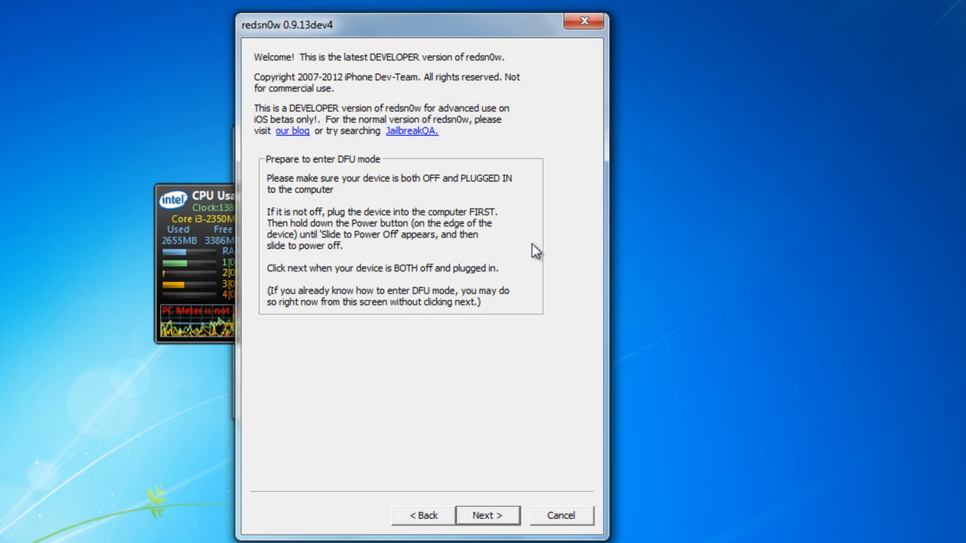
mouse_move(488, 516)
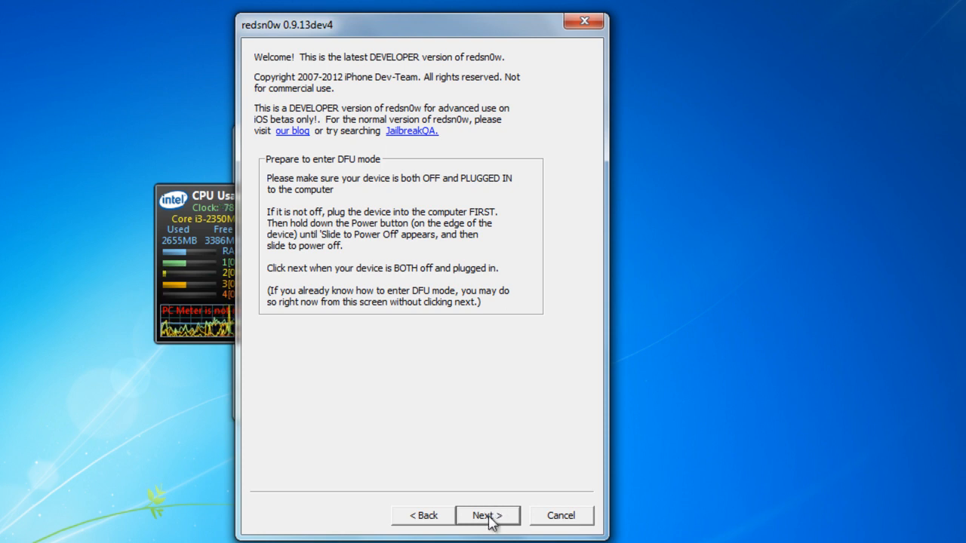
left_click(488, 516)
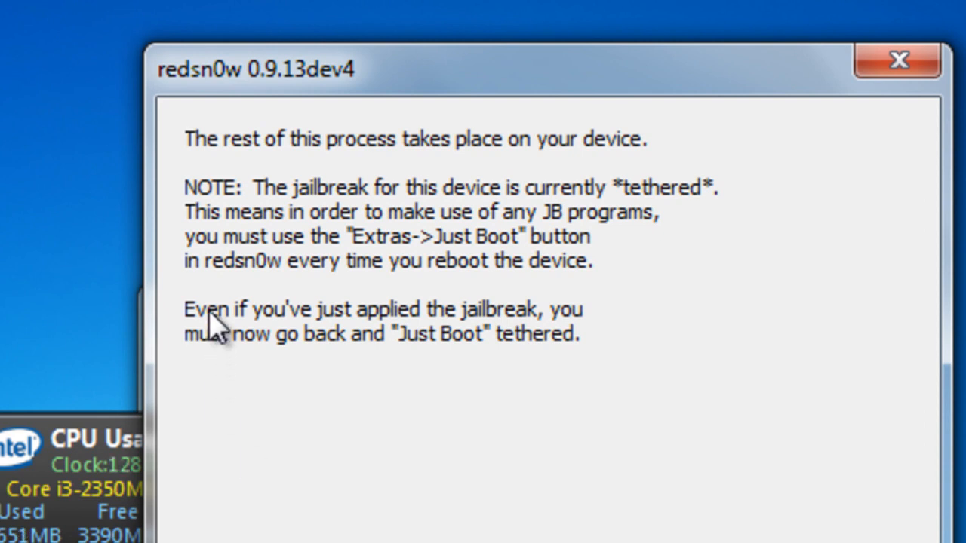
mouse_move(449, 230)
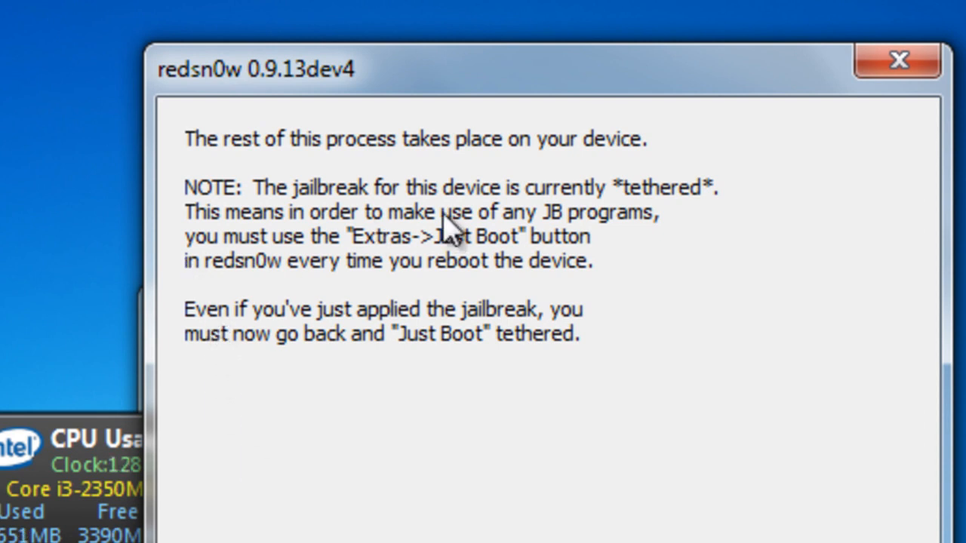
mouse_move(264, 211)
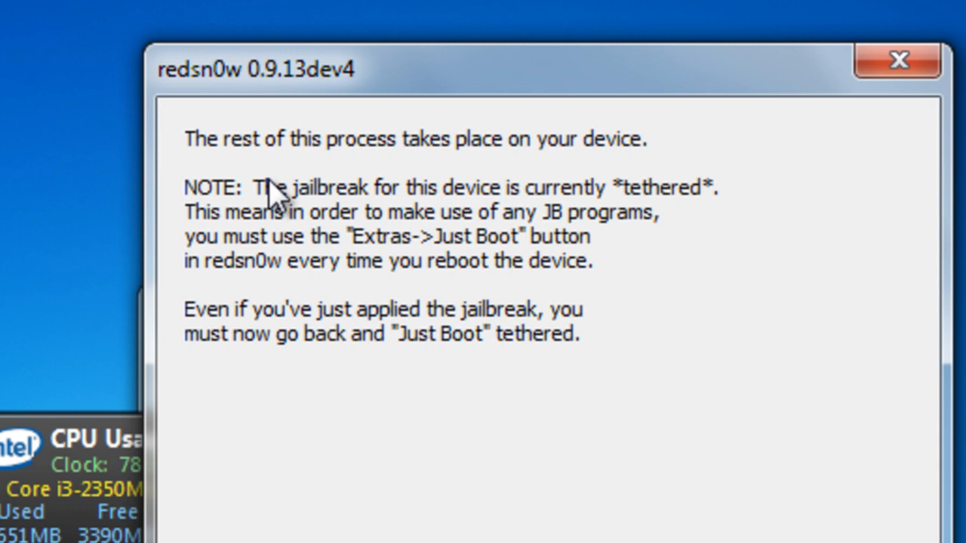
mouse_move(332, 294)
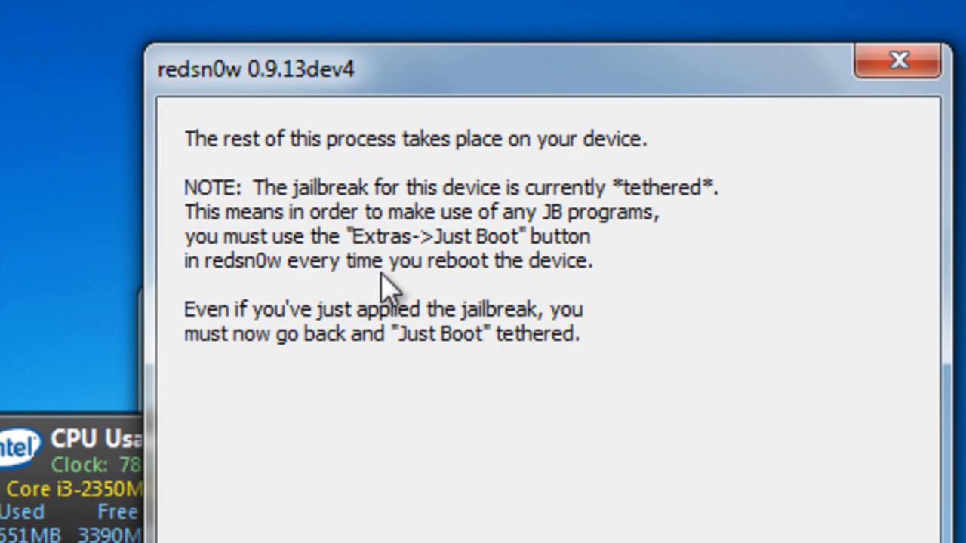
mouse_move(558, 345)
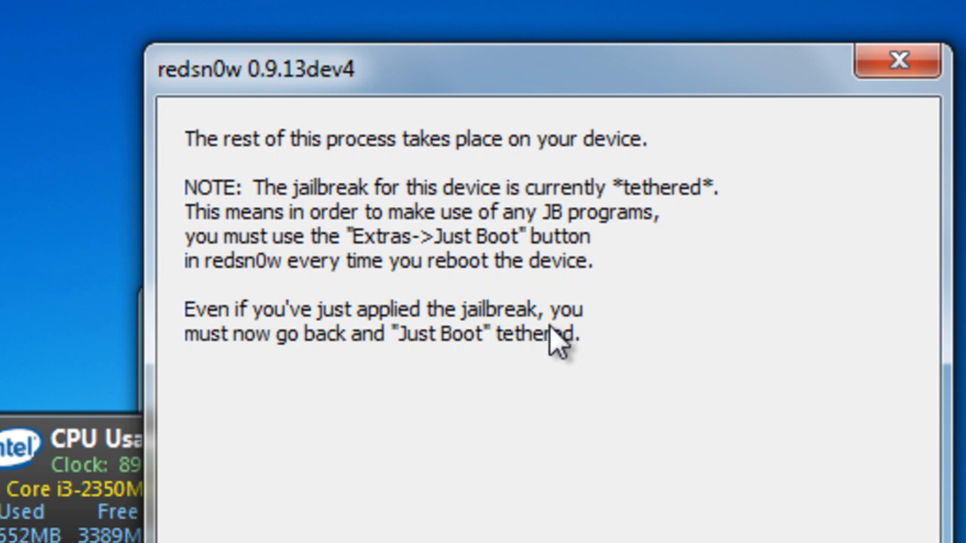
mouse_move(521, 377)
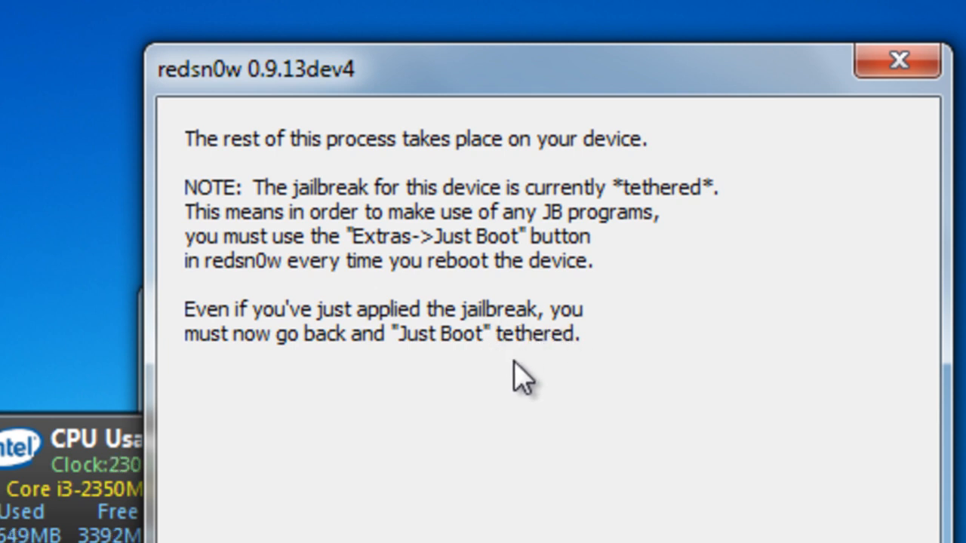
mouse_move(419, 516)
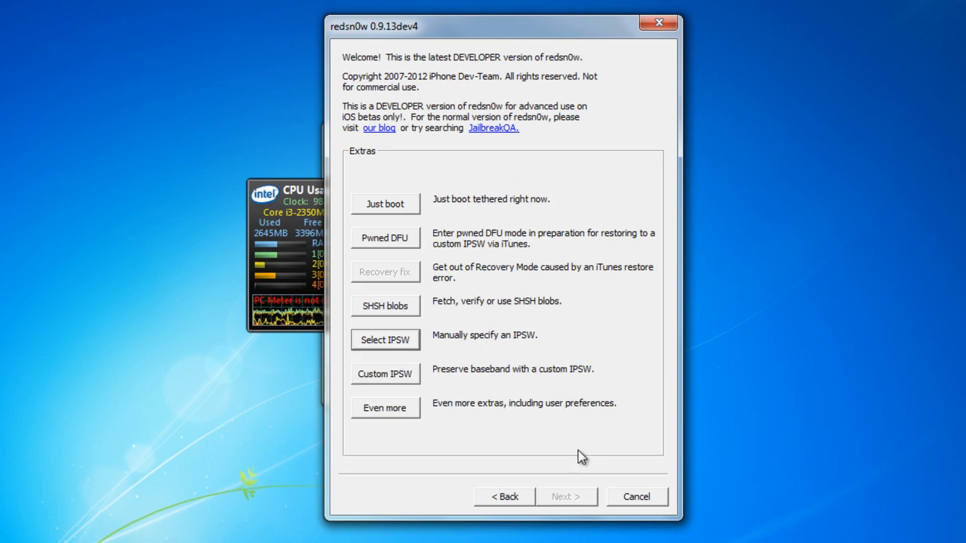
mouse_move(818, 505)
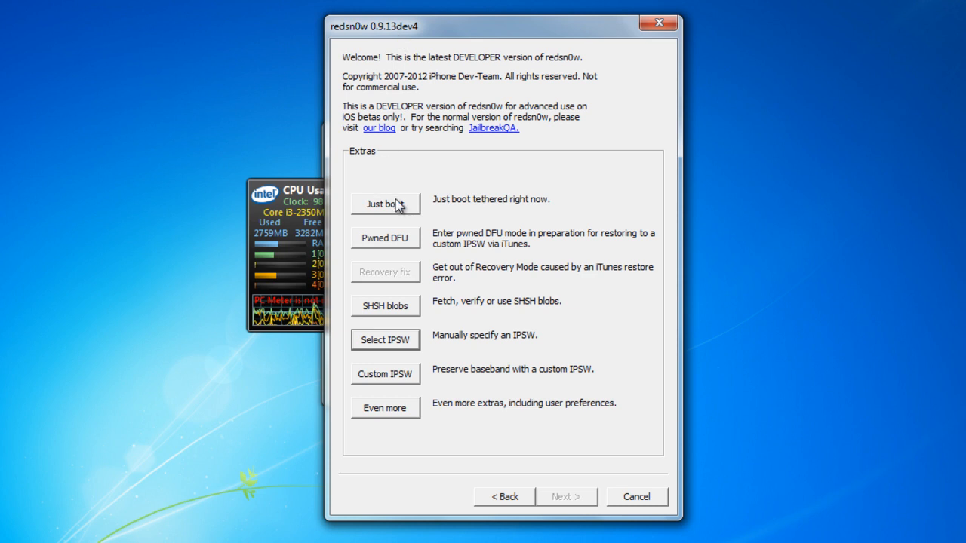
- Run a tethered Just Boot on the DFU-mode iPod until redsn0w reports Done
left_click(385, 239)
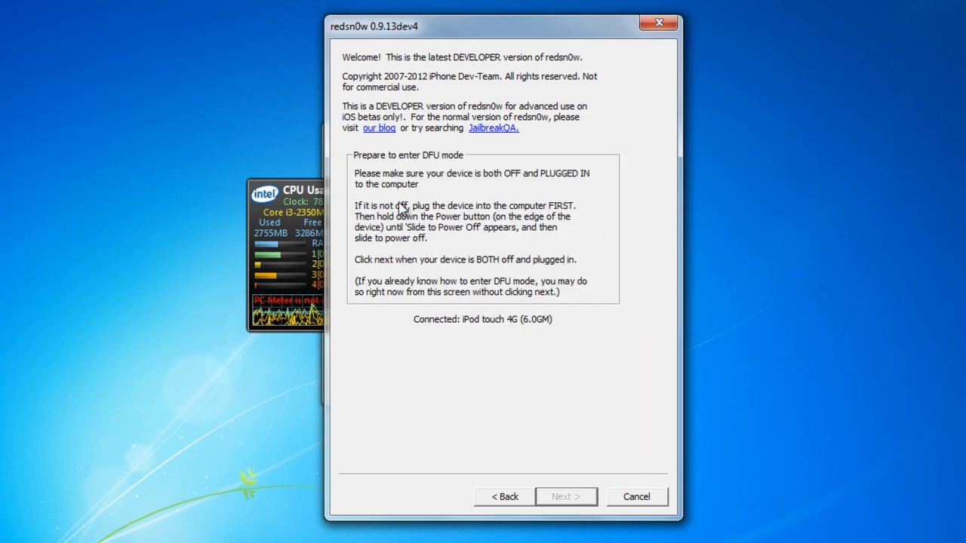
mouse_move(504, 262)
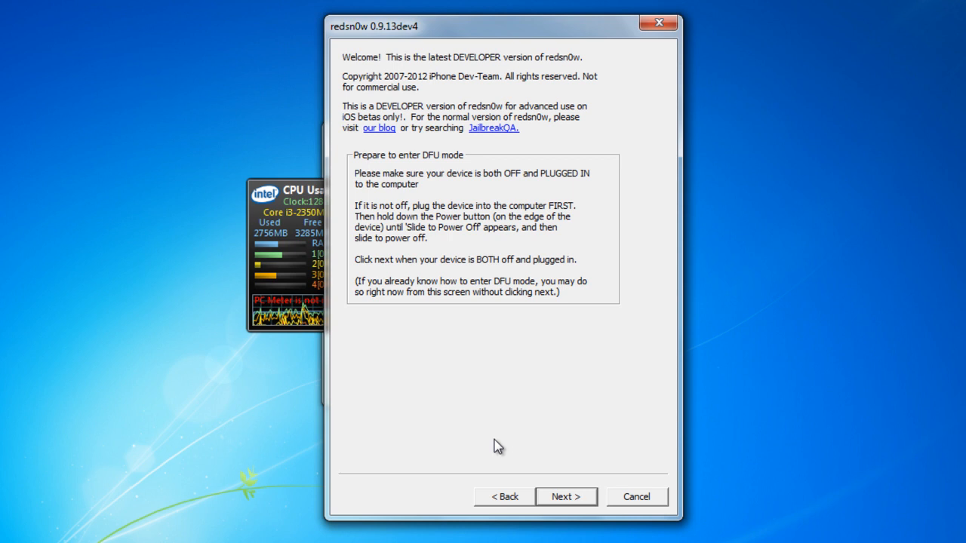
left_click(566, 496)
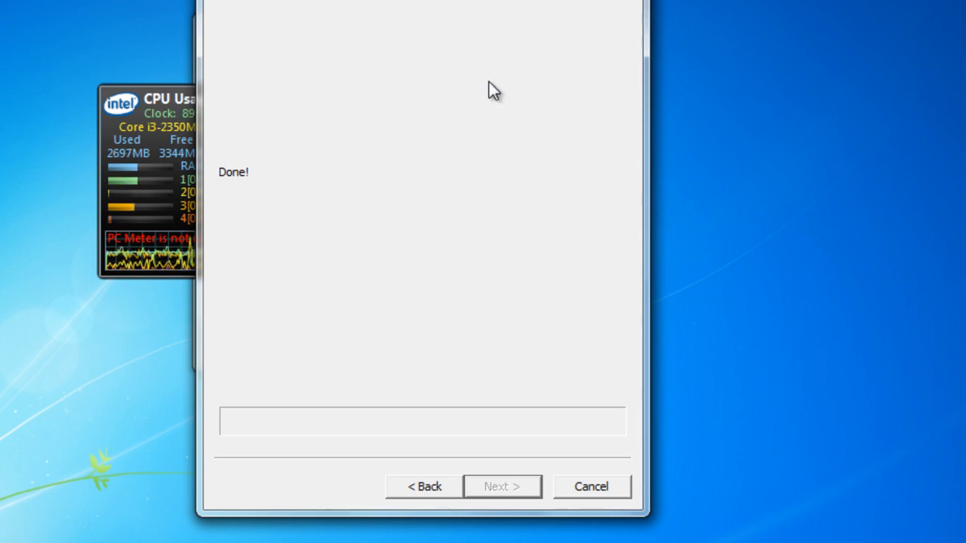
mouse_move(788, 412)
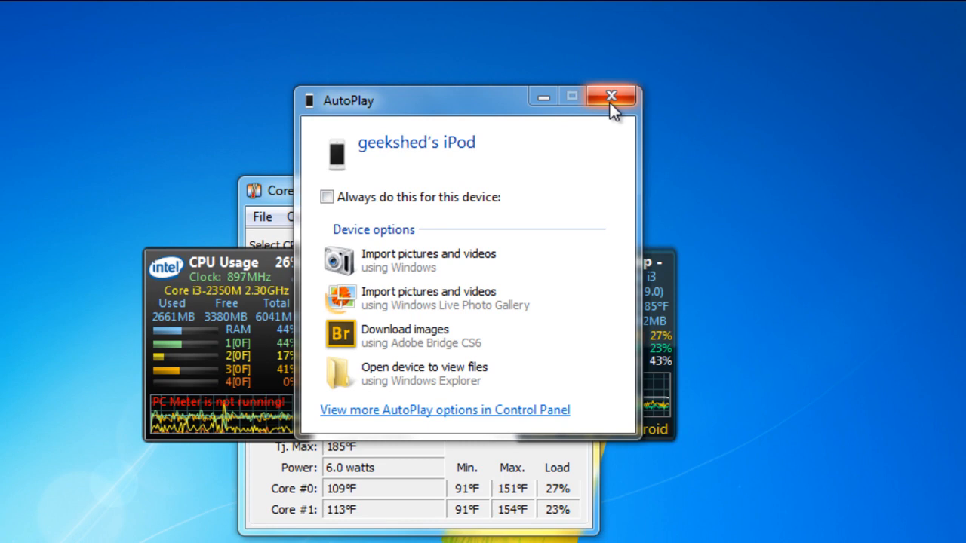
- Dismiss the iPod's AutoPlay prompt on the desktop
left_click(610, 97)
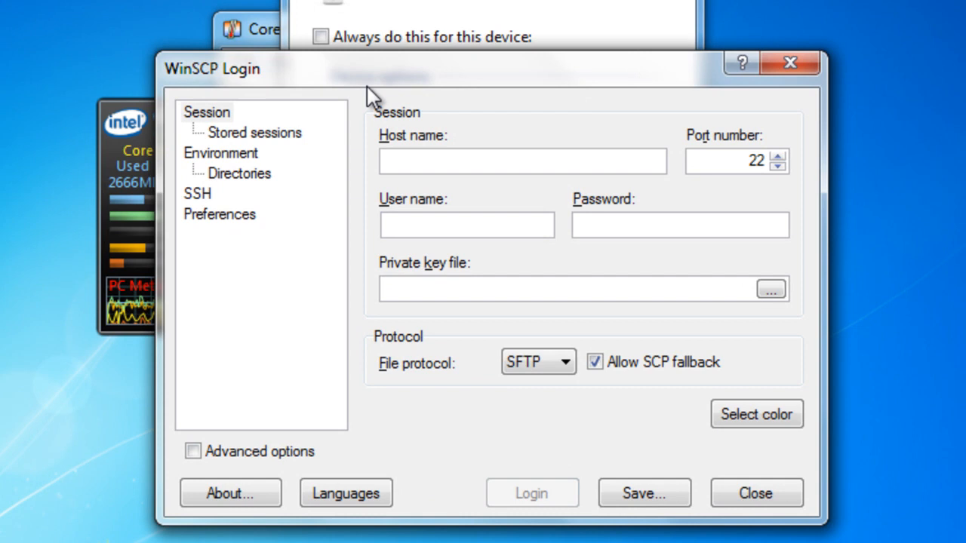
mouse_move(471, 260)
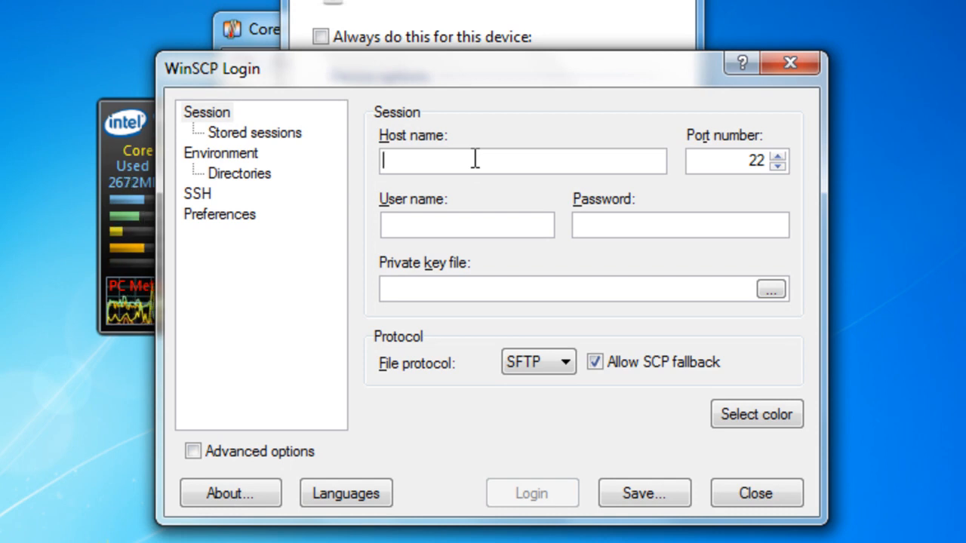
- Fill the WinSCP login with host 10.0.0.3, user root and the password
type("10.0.0.3")
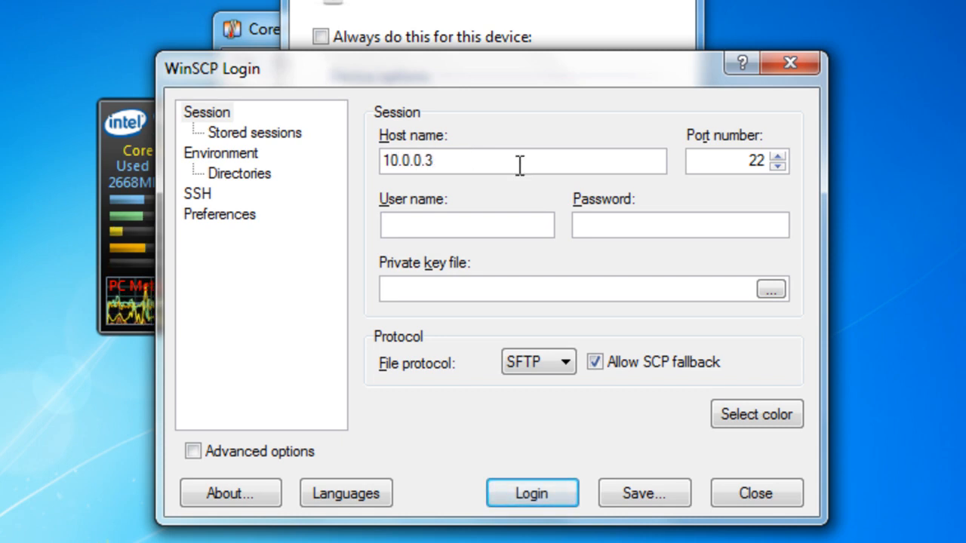
left_click(466, 225)
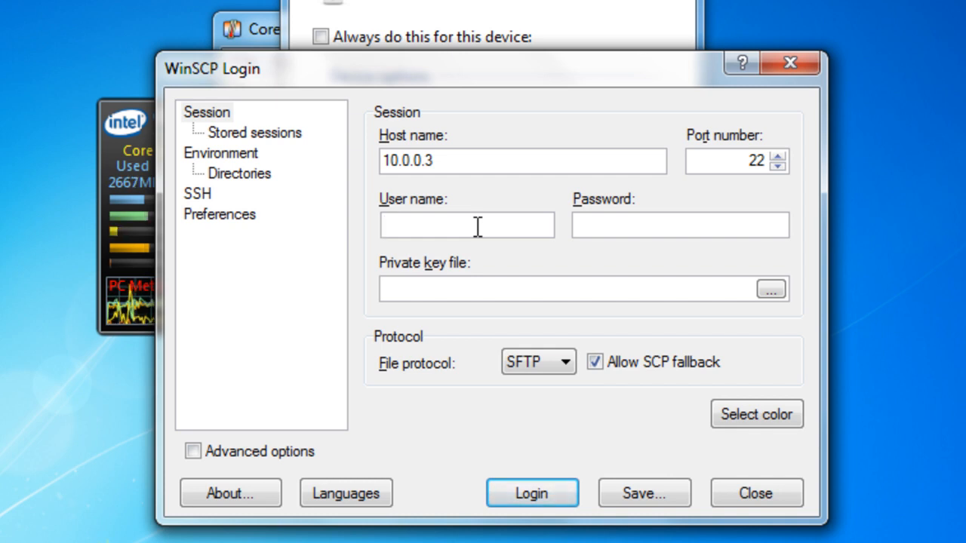
type("root")
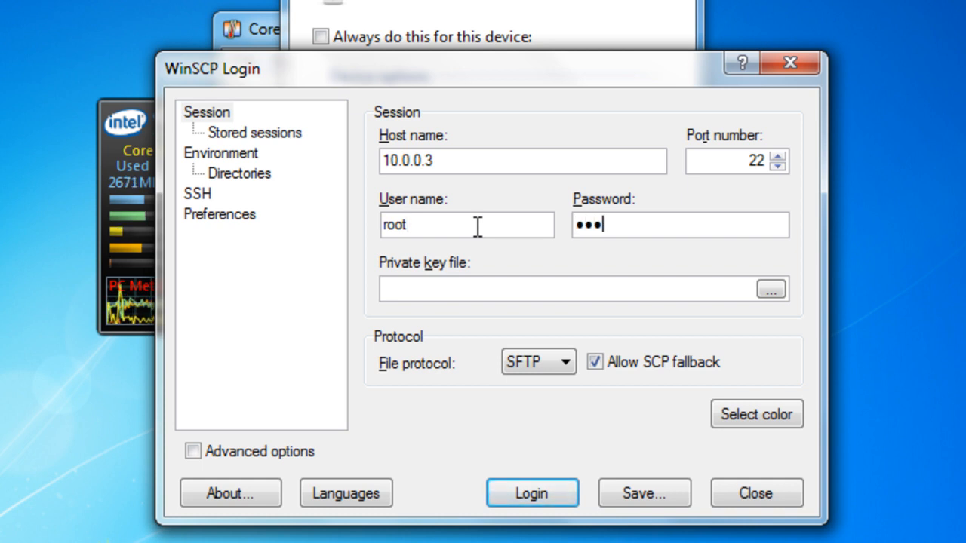
type("***")
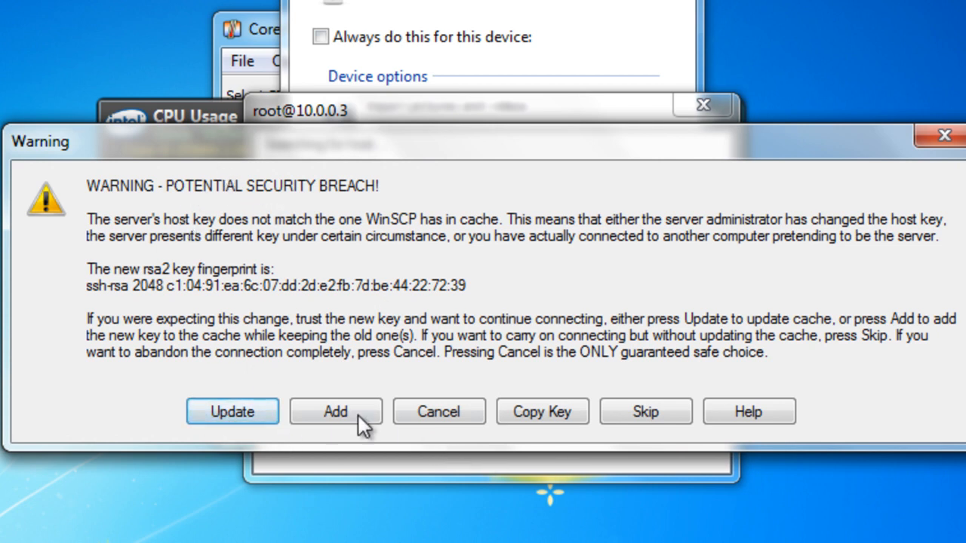
left_click(335, 410)
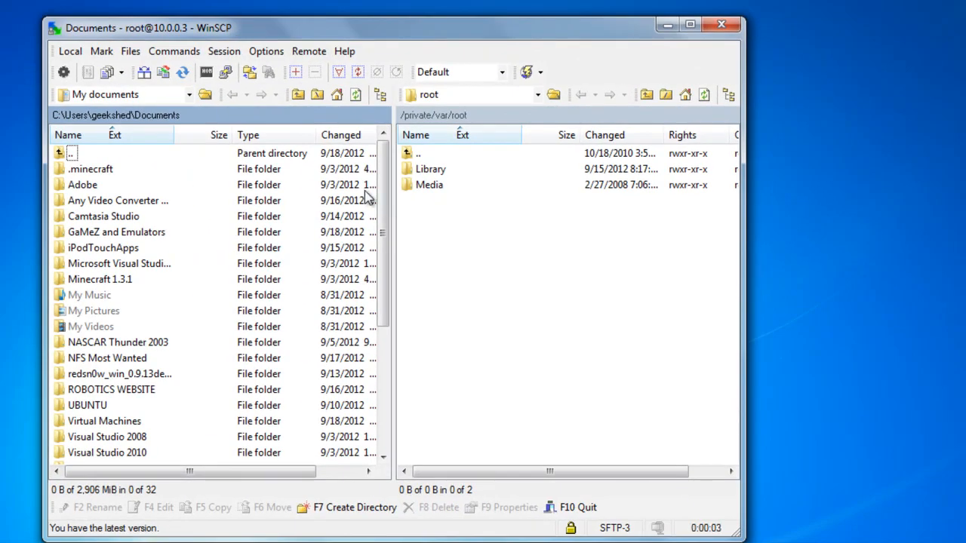
- Browse the Session and Options menus, then launch the Console from Commands
left_click(224, 51)
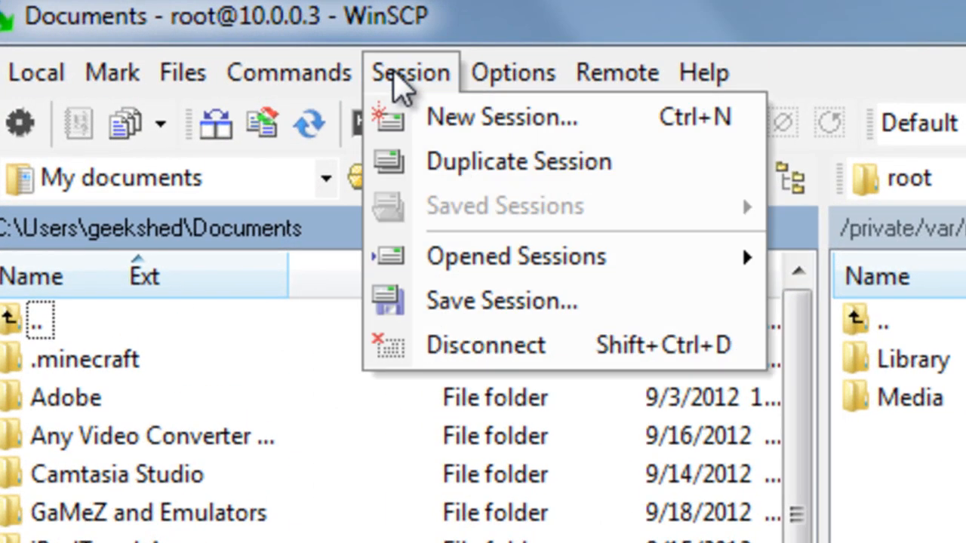
left_click(513, 72)
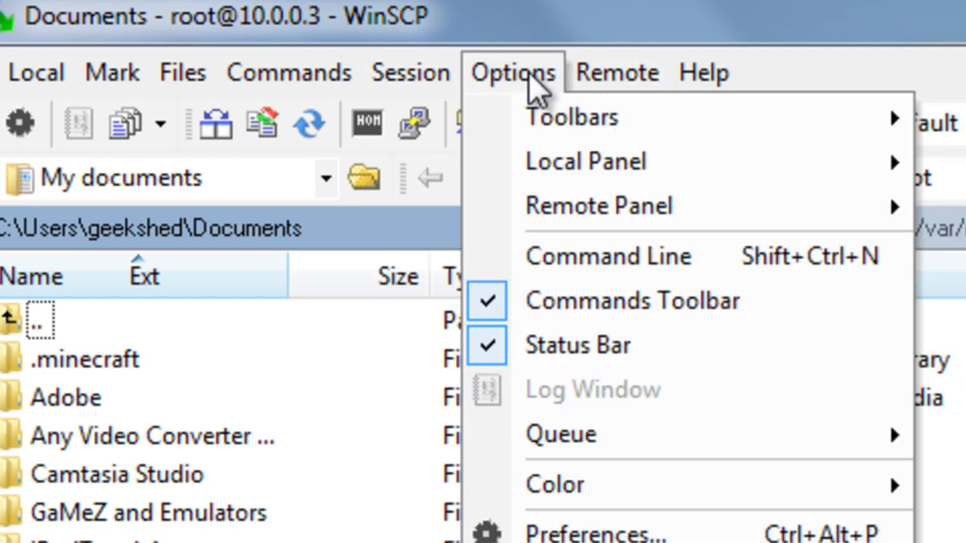
left_click(290, 72)
type("chmod 755 /tmp/cyinstall.sh && /tmp/cyinstall.sh")
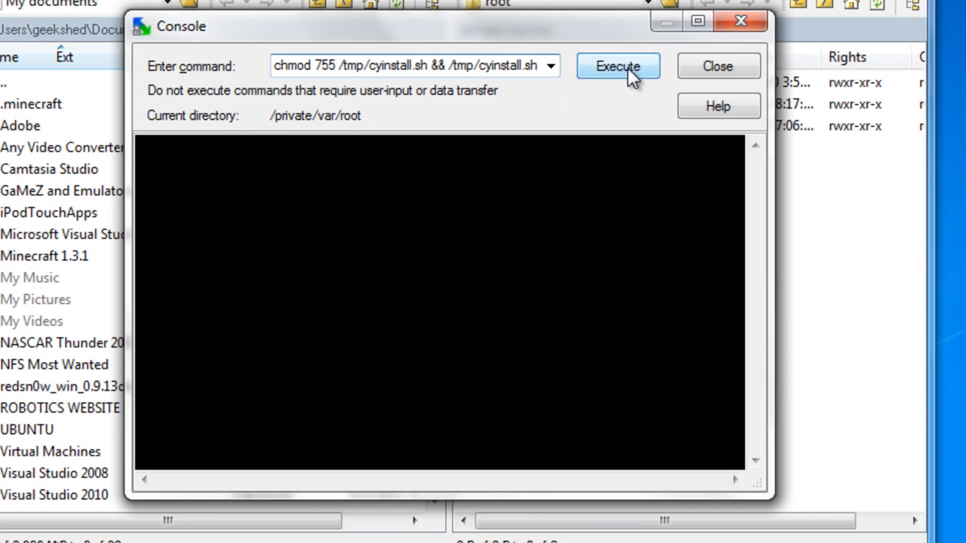
- Execute the chmod 755 /tmp/cyinstall.sh install command and abort the stalled connection
left_click(618, 66)
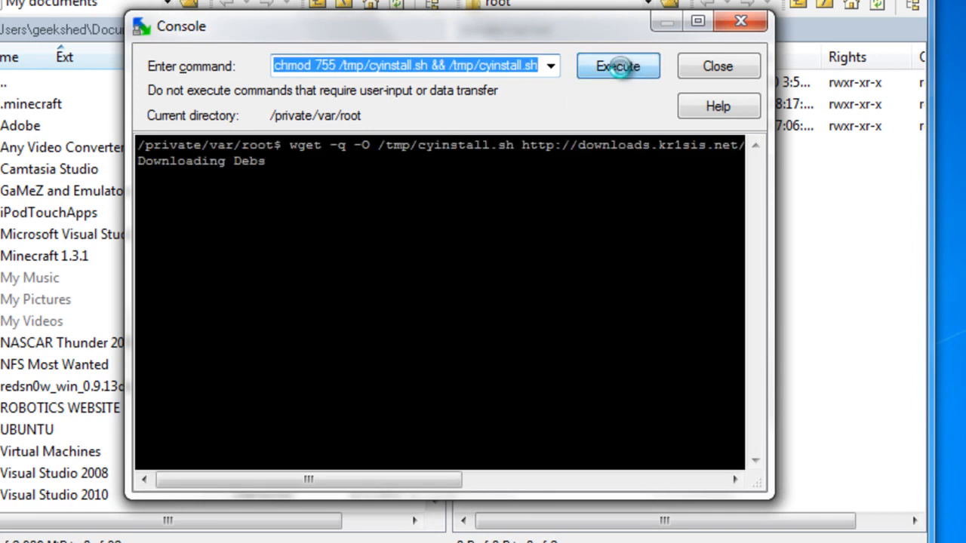
left_click(617, 66)
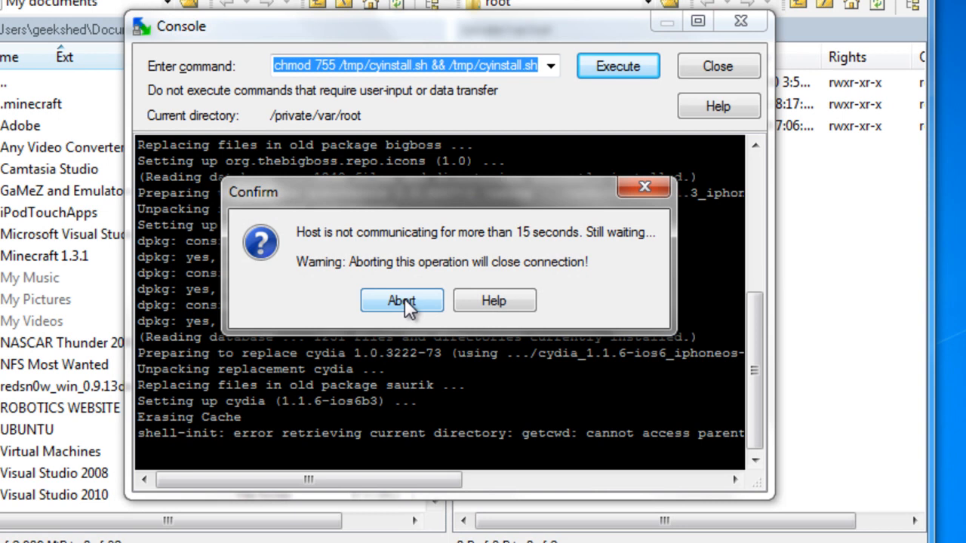
left_click(402, 301)
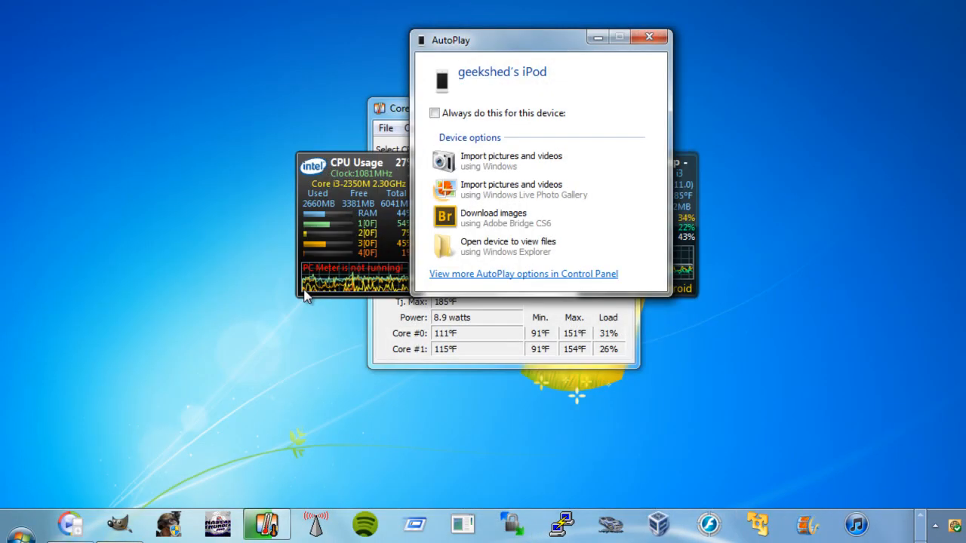
mouse_move(323, 363)
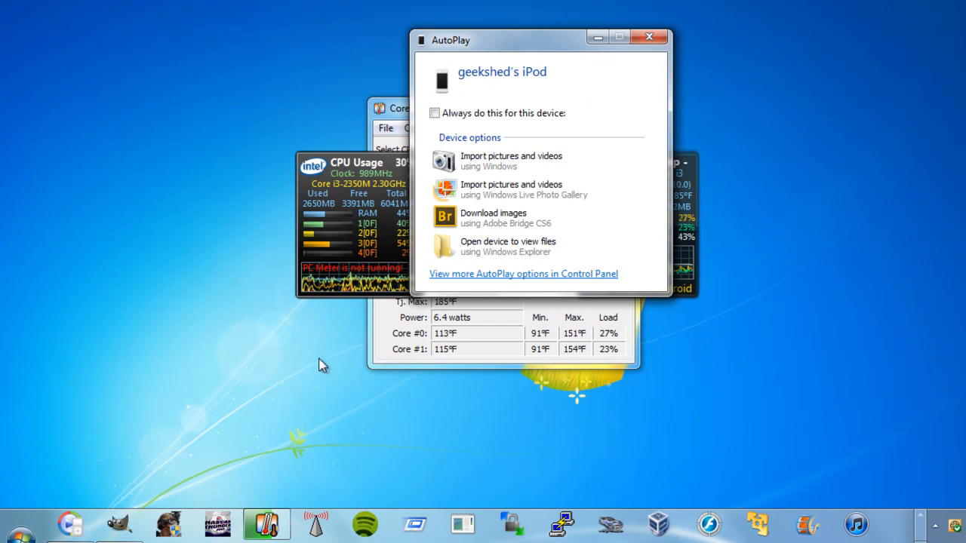
mouse_move(296, 400)
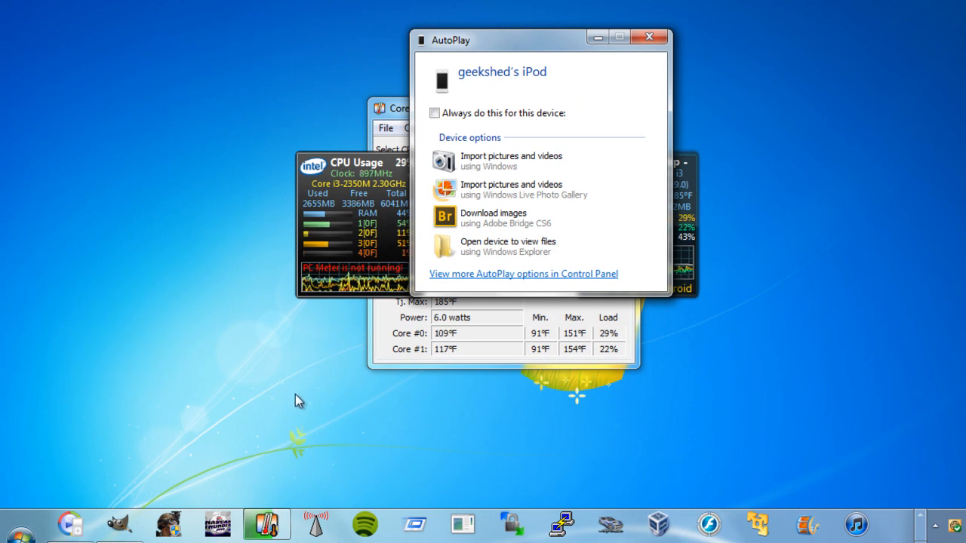
mouse_move(295, 412)
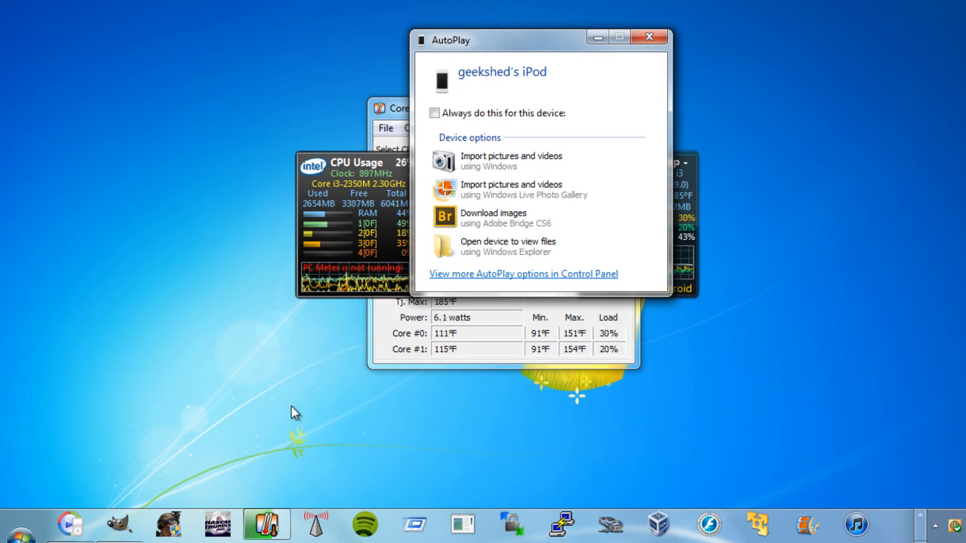